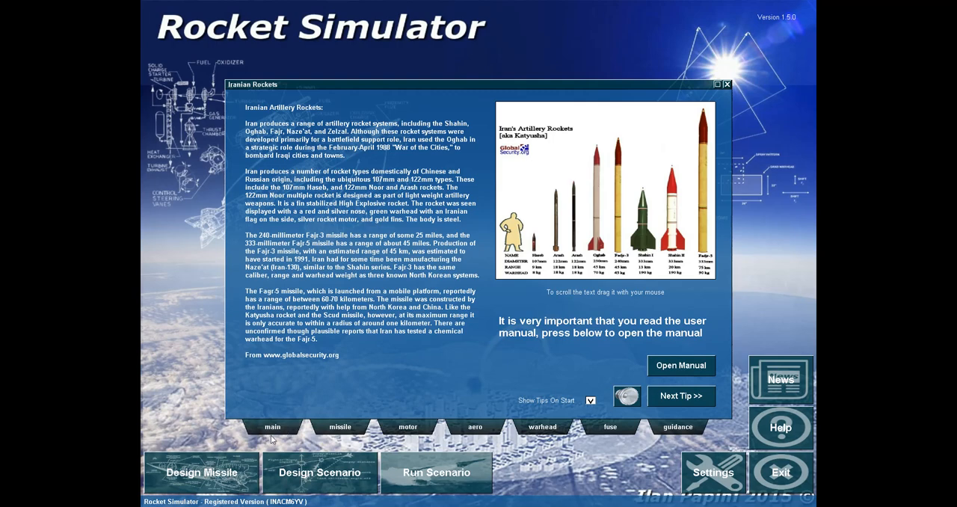
# Step: Dismiss the startup tips and enter the Design Missile workspace with default components
pyautogui.click(680, 395)
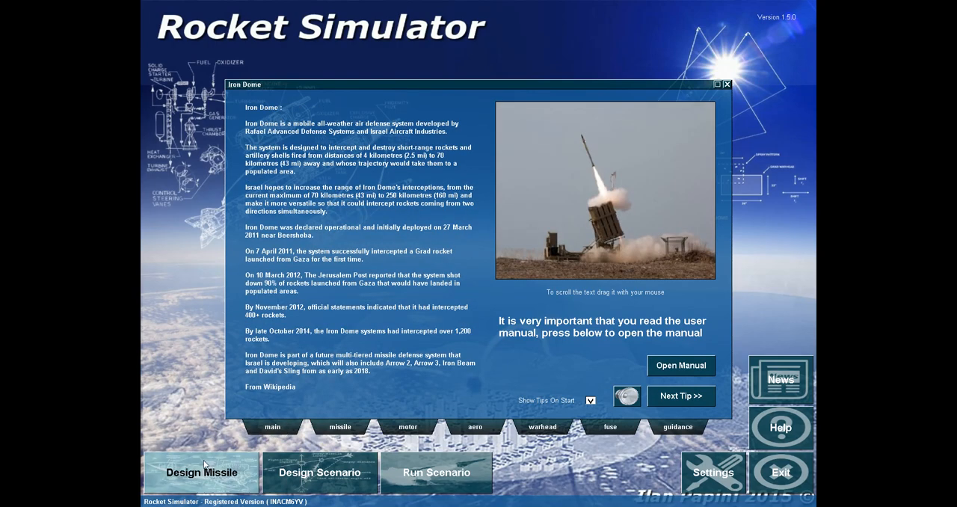
pyautogui.click(201, 472)
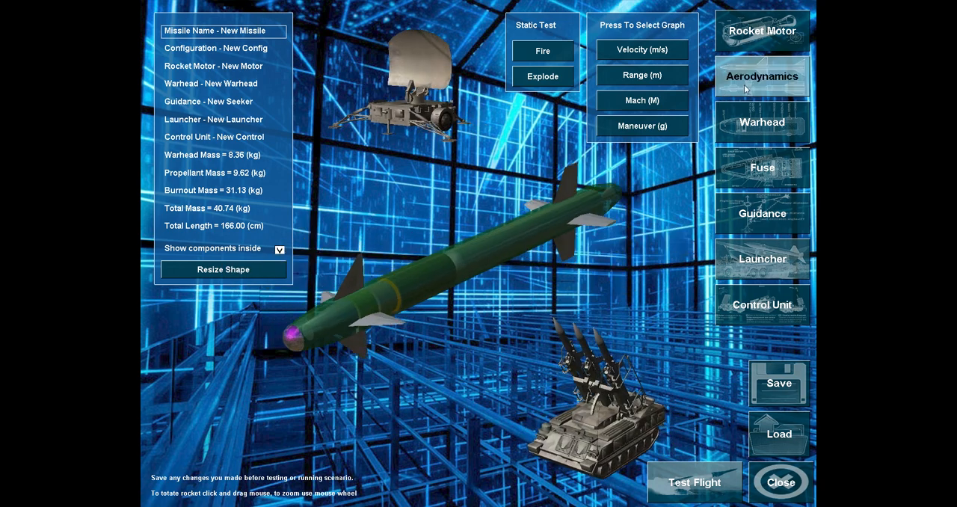
# Step: Show the Aerodynamics configuration and rotate the missile to view its body and fins
pyautogui.click(761, 75)
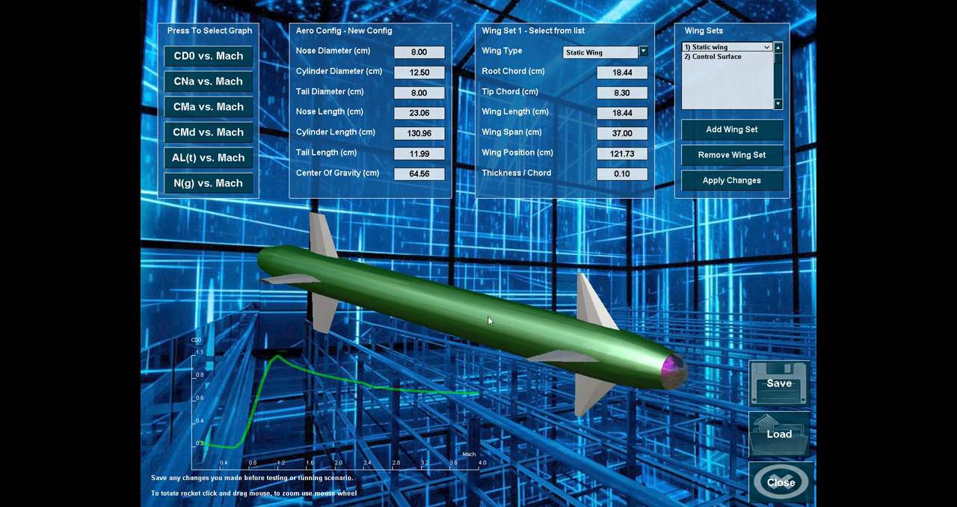
pyautogui.moveTo(486, 320); pyautogui.dragTo(555, 311)
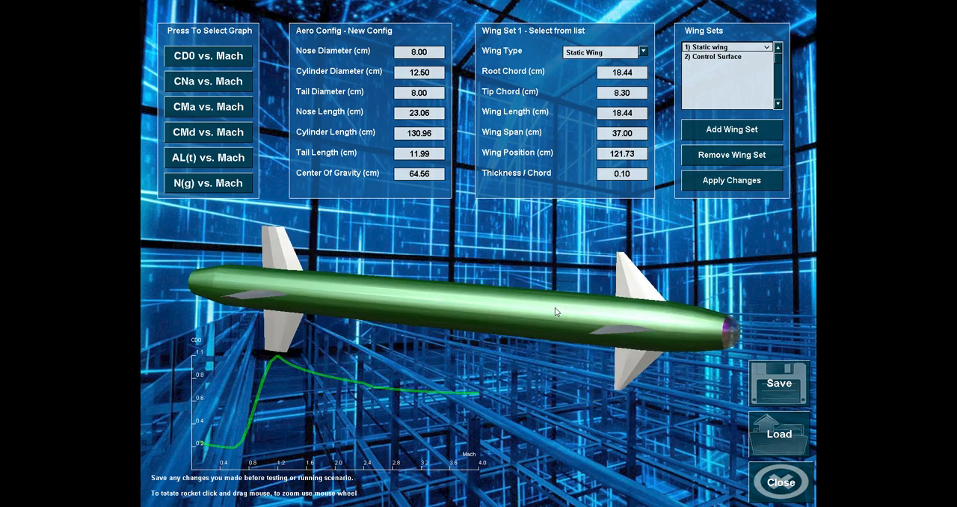
pyautogui.moveTo(556, 311); pyautogui.dragTo(395, 380)
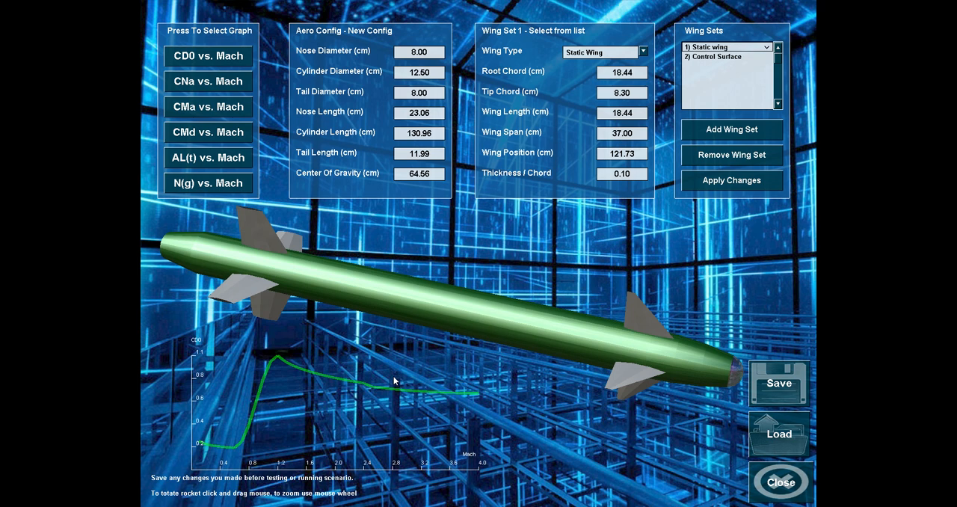
pyautogui.moveTo(395, 381); pyautogui.dragTo(195, 365)
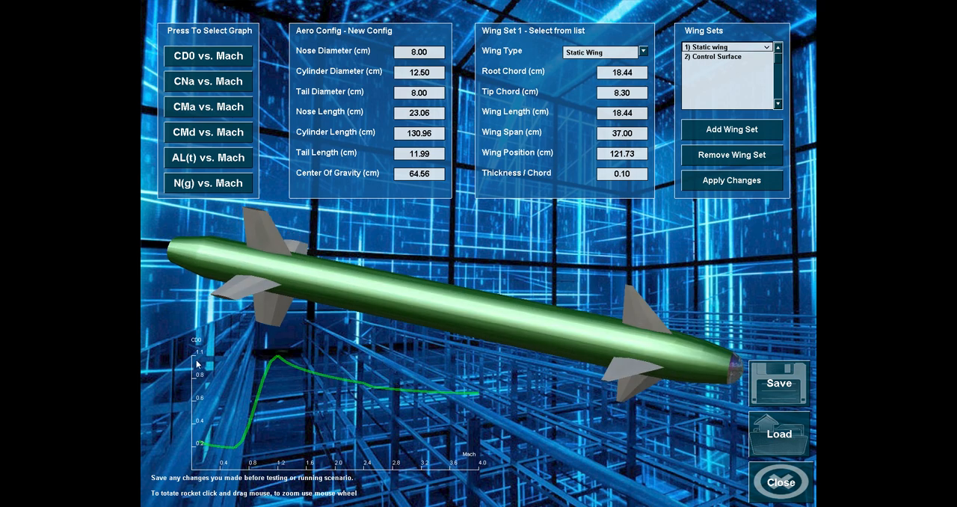
pyautogui.moveTo(194, 356)
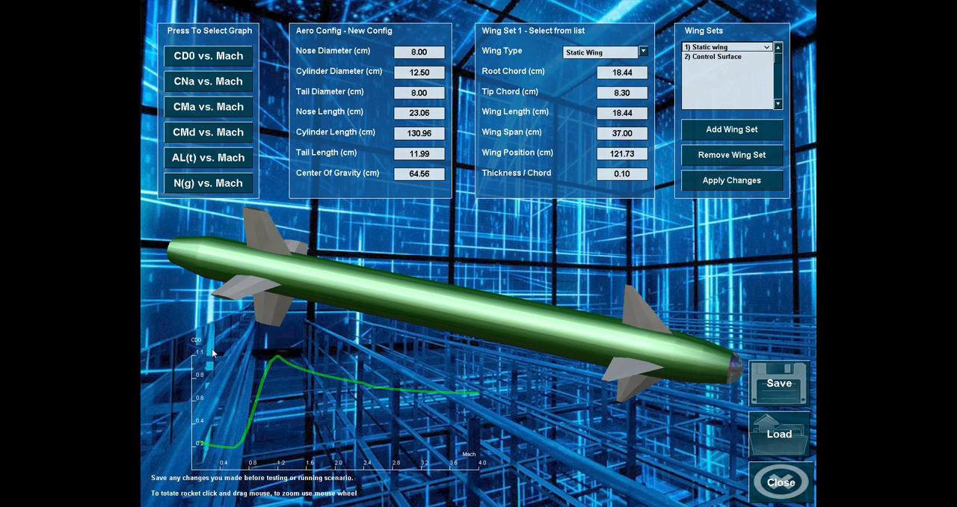
pyautogui.moveTo(204, 392)
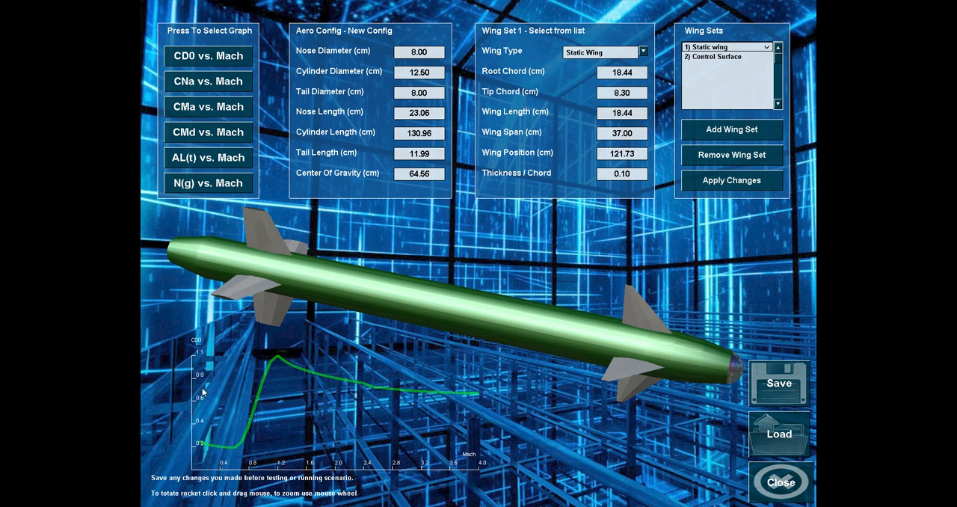
pyautogui.moveTo(293, 461)
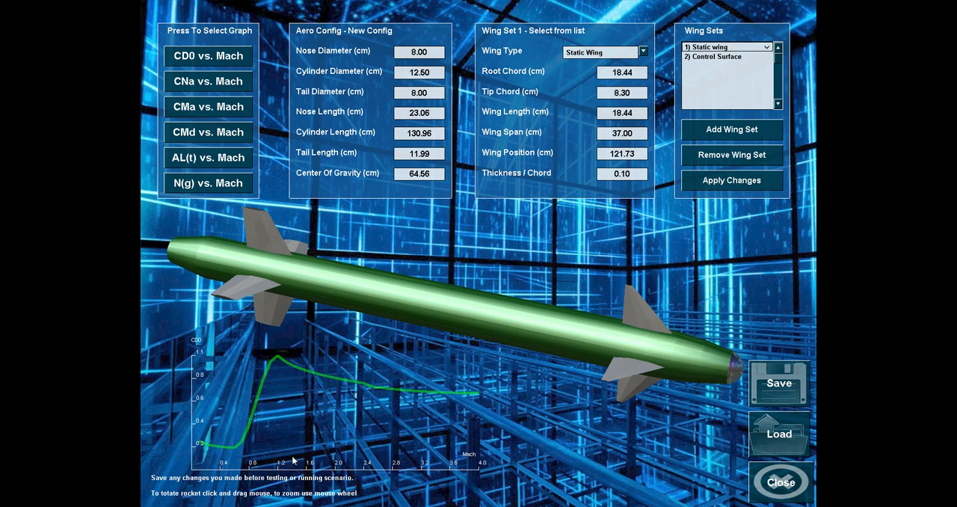
pyautogui.moveTo(362, 434)
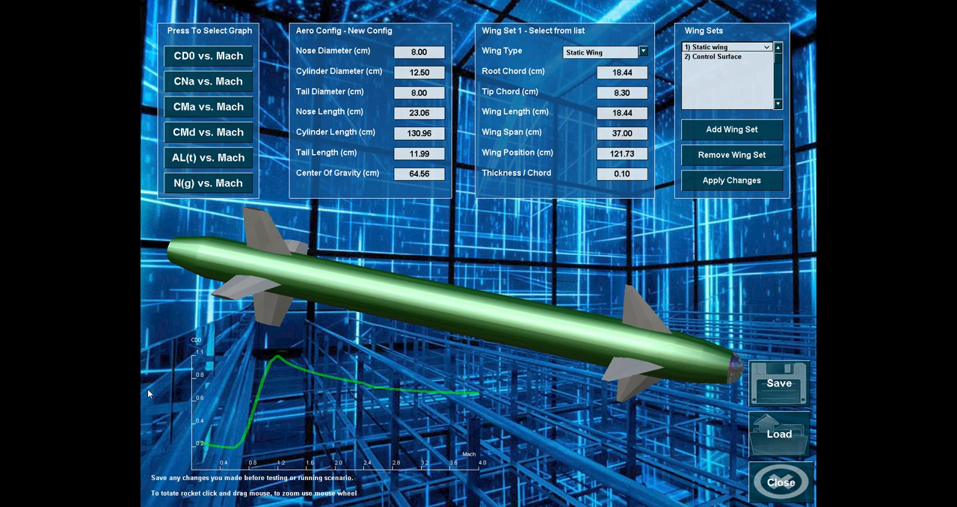
pyautogui.moveTo(346, 474)
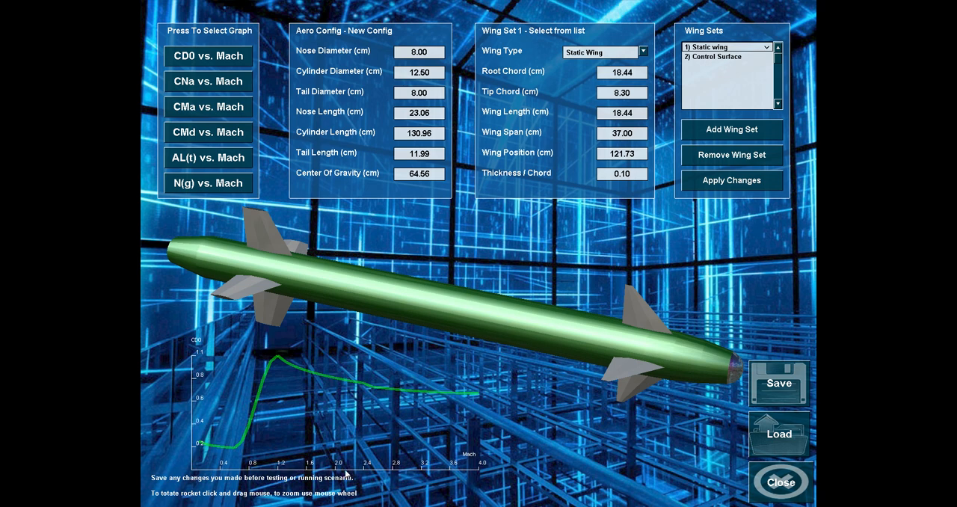
pyautogui.moveTo(353, 345)
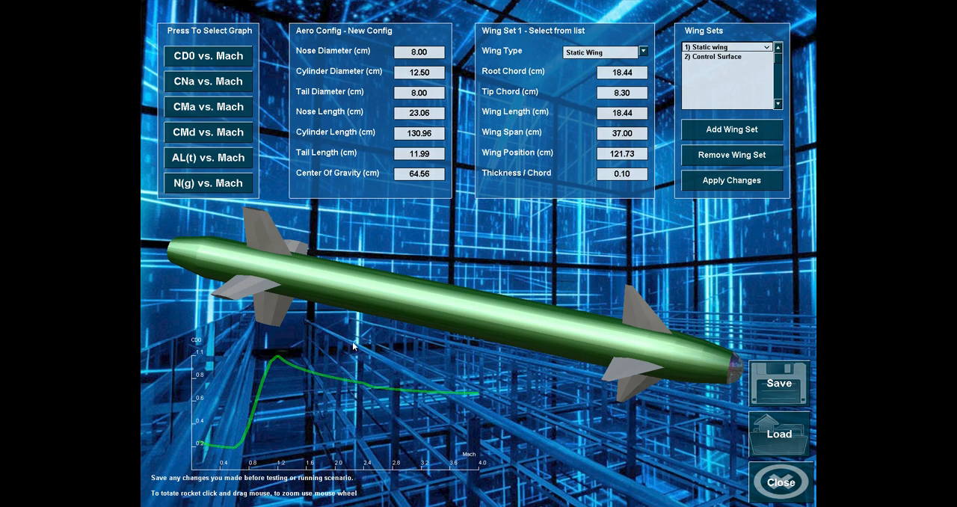
pyautogui.moveTo(362, 389)
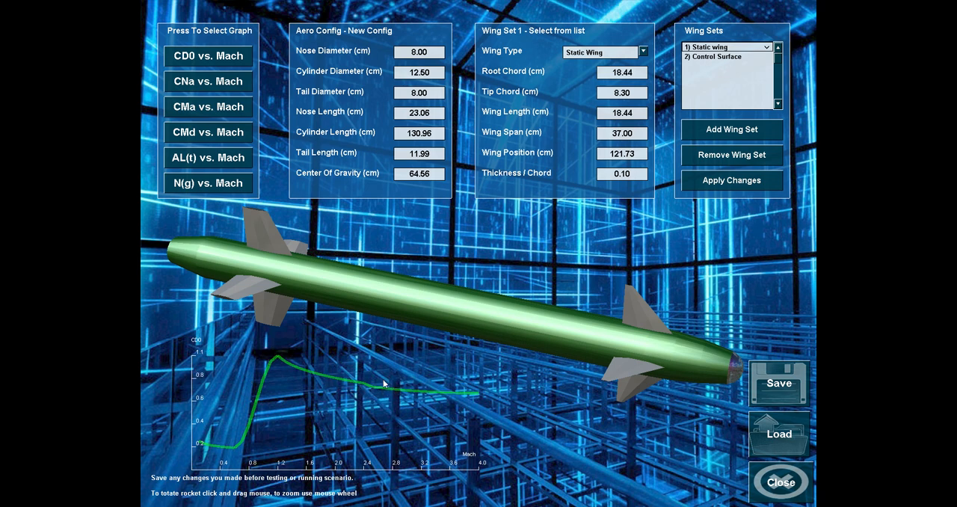
# Step: Set nose diameter 4.74, tail diameter 5.49, nose length 35.78 and tail length 20.25
pyautogui.moveTo(383, 383); pyautogui.dragTo(497, 279)
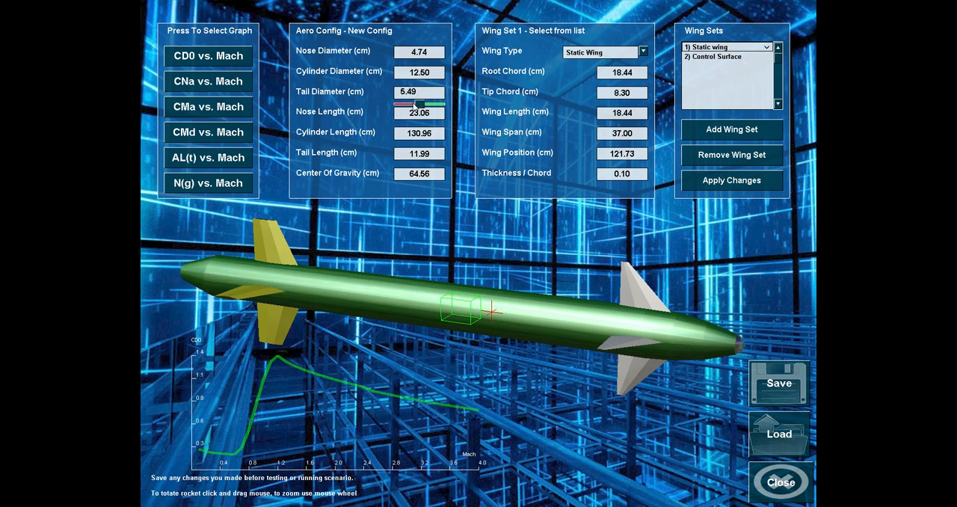
pyautogui.click(419, 91)
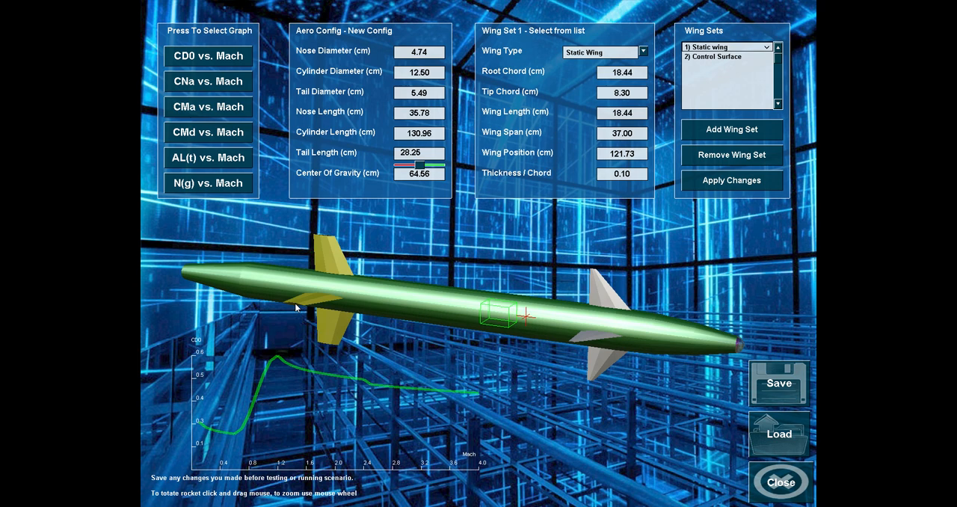
pyautogui.moveTo(637, 300)
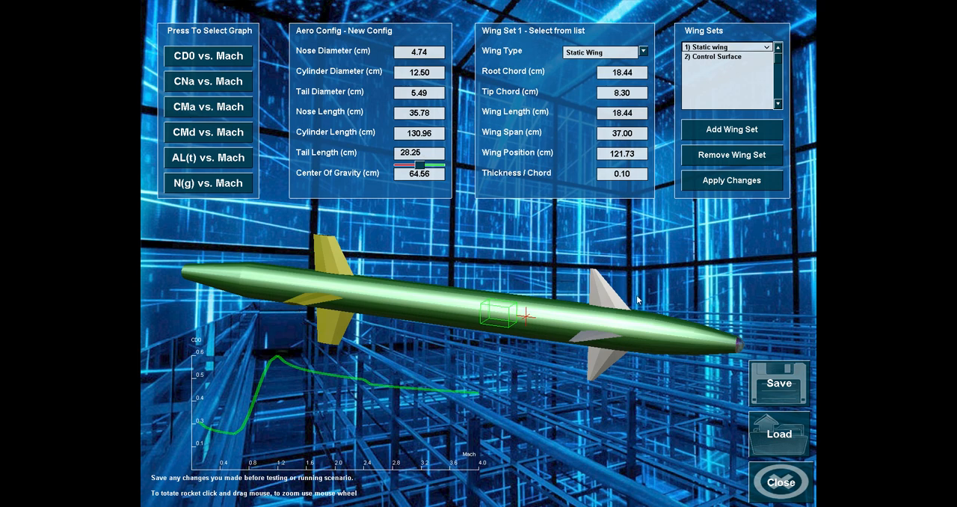
pyautogui.moveTo(718, 313)
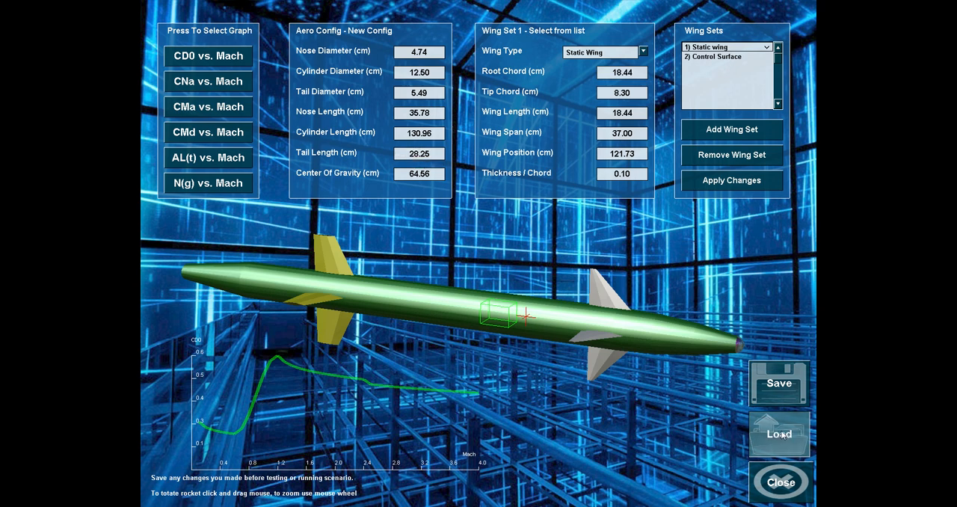
# Step: Load the saved Hawk Missile configuration and rotate it to view the delta fins
pyautogui.click(778, 434)
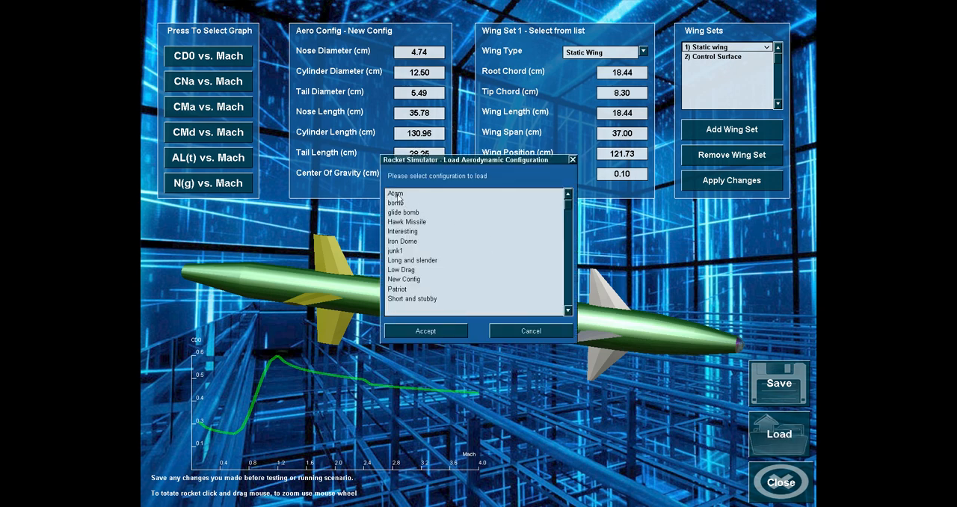
pyautogui.moveTo(412, 222)
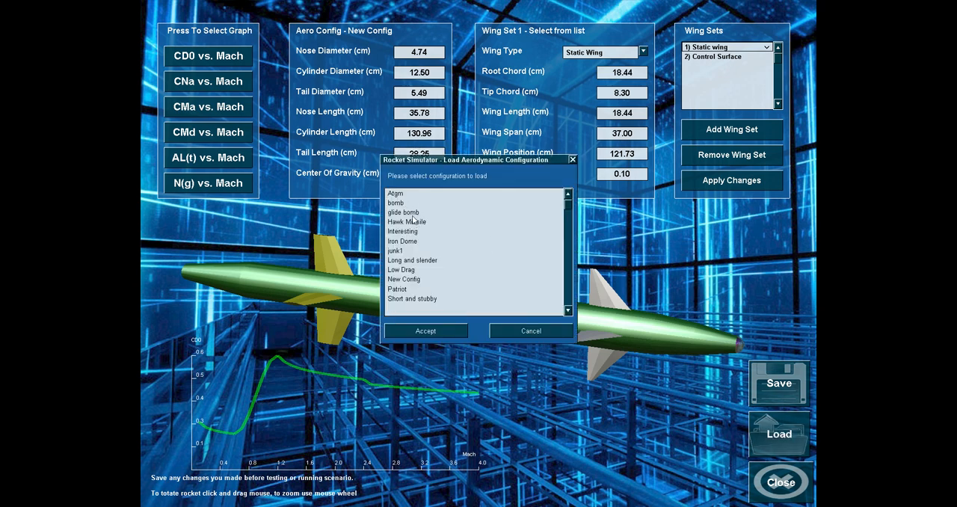
pyautogui.click(425, 331)
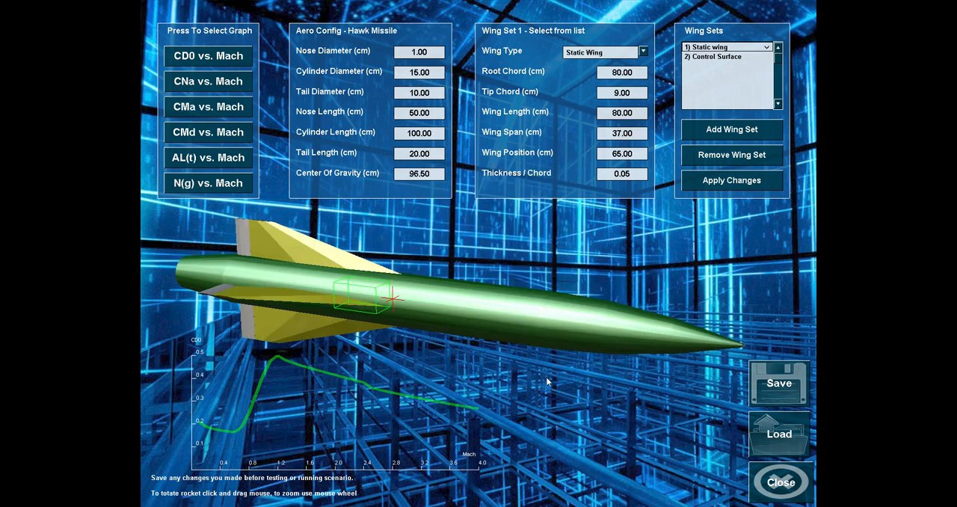
pyautogui.moveTo(546, 382); pyautogui.dragTo(463, 368)
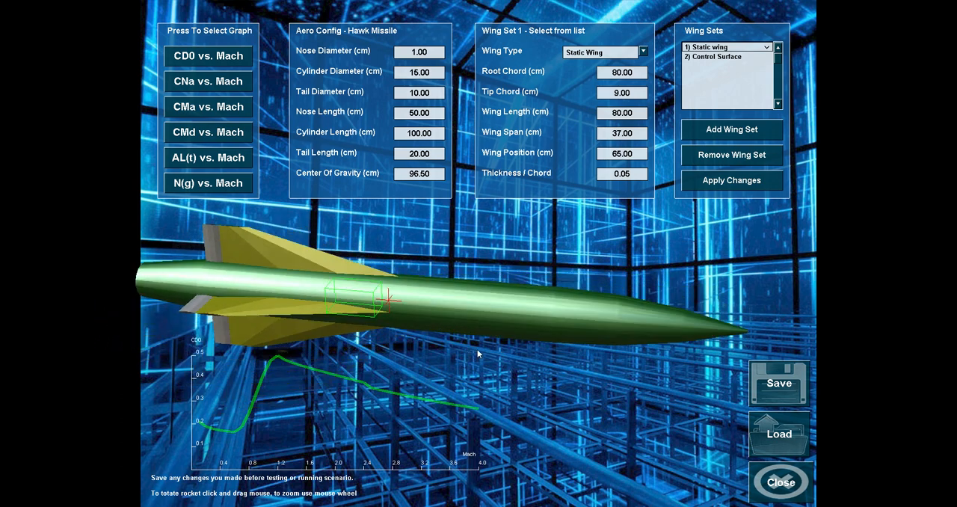
pyautogui.moveTo(746, 335)
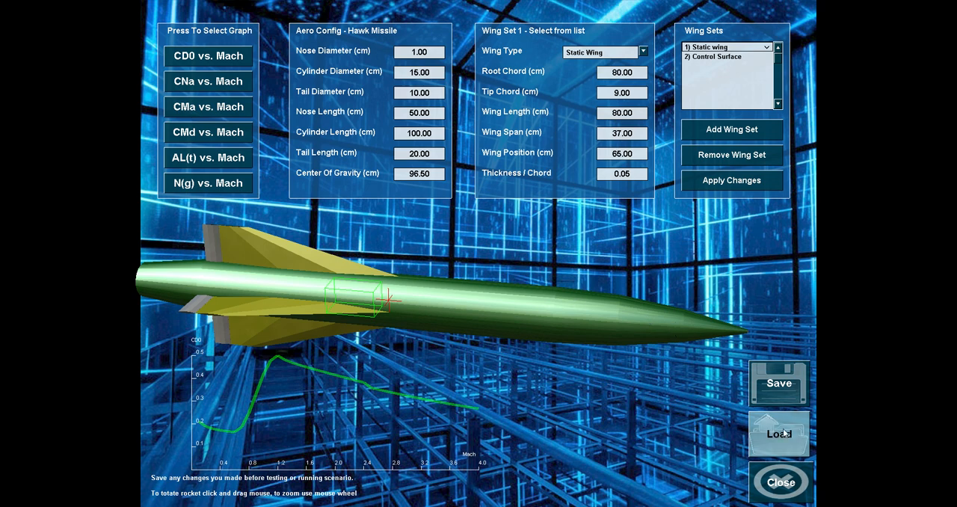
# Step: Load the saved Iron Dome configuration and turn the slender missile to a side view
pyautogui.click(777, 434)
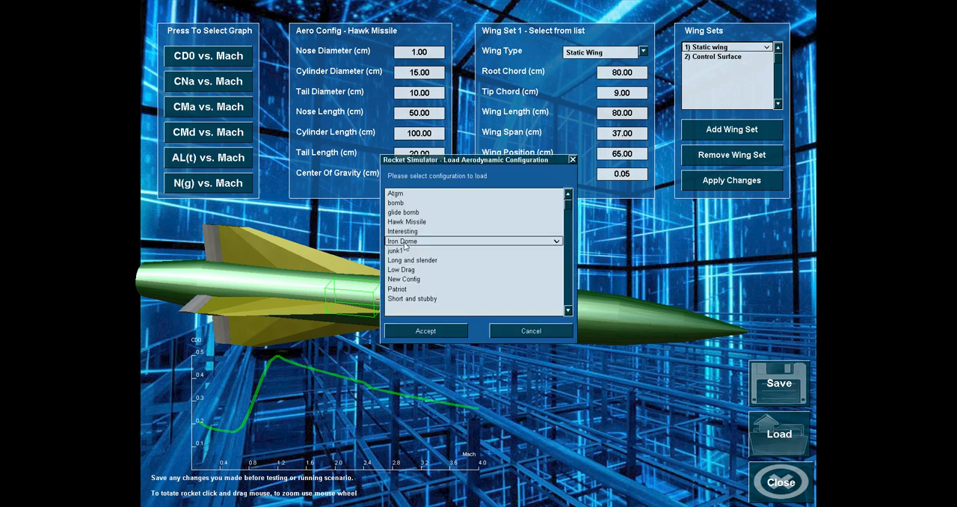
pyautogui.click(425, 331)
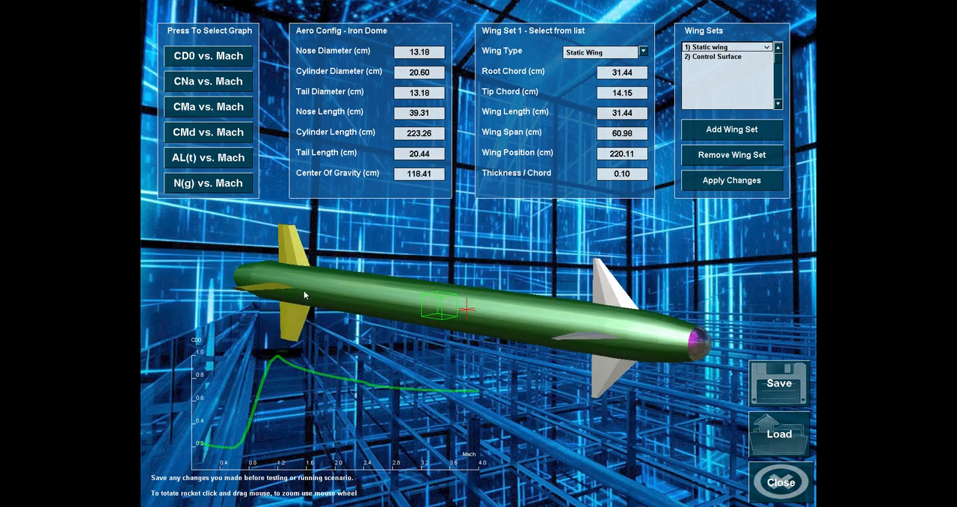
pyautogui.moveTo(306, 295); pyautogui.dragTo(308, 300)
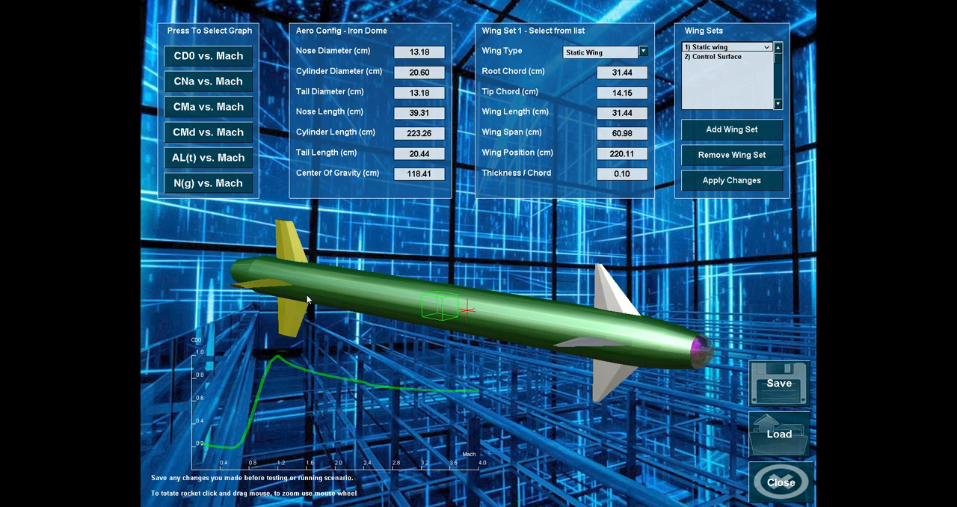
pyautogui.moveTo(307, 300); pyautogui.dragTo(343, 302)
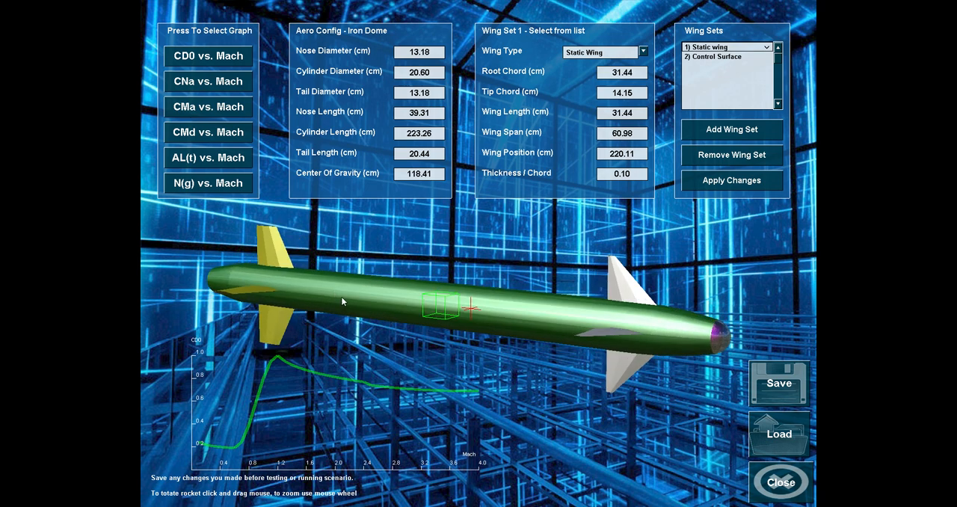
pyautogui.moveTo(326, 272)
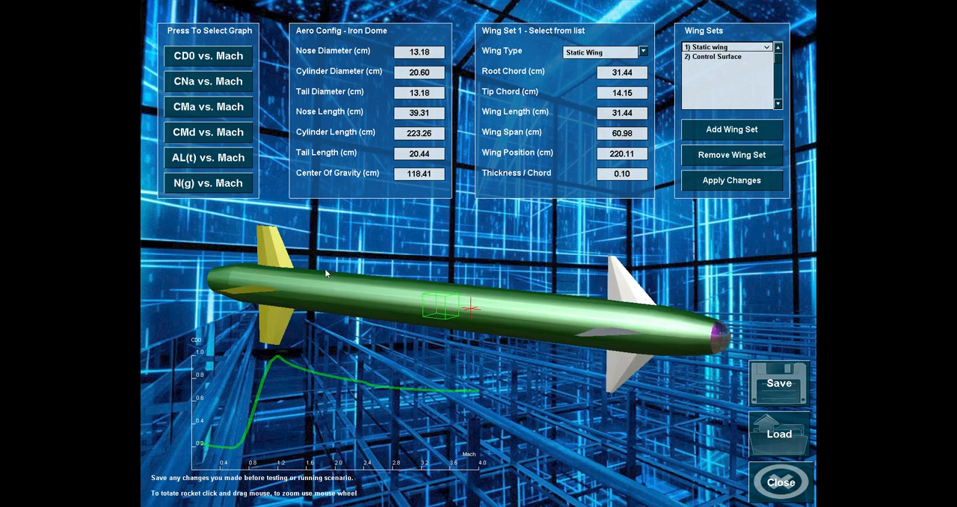
# Step: View the CNa and other coefficient vs. Mach graphs, then set Wing Set 1 root chord 61.07, span 84.30, length 67.64
pyautogui.click(210, 81)
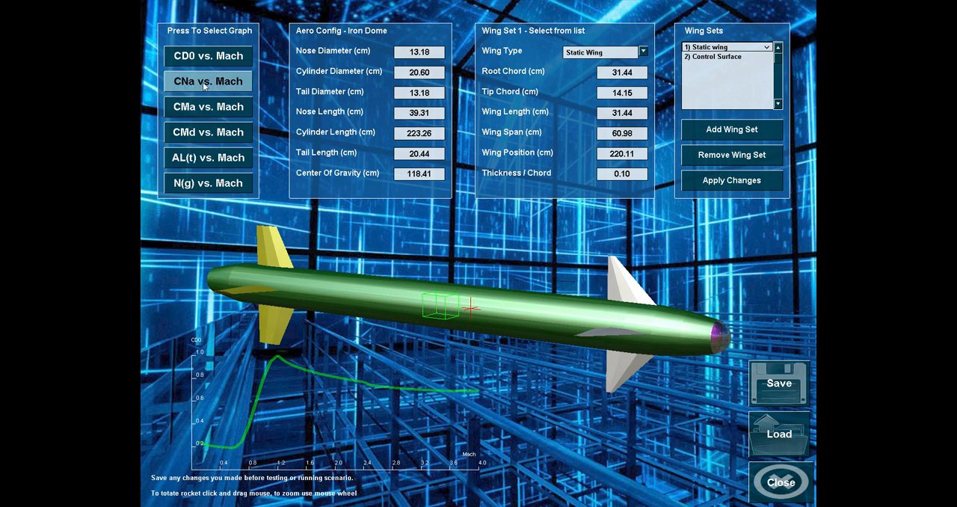
pyautogui.moveTo(205, 86)
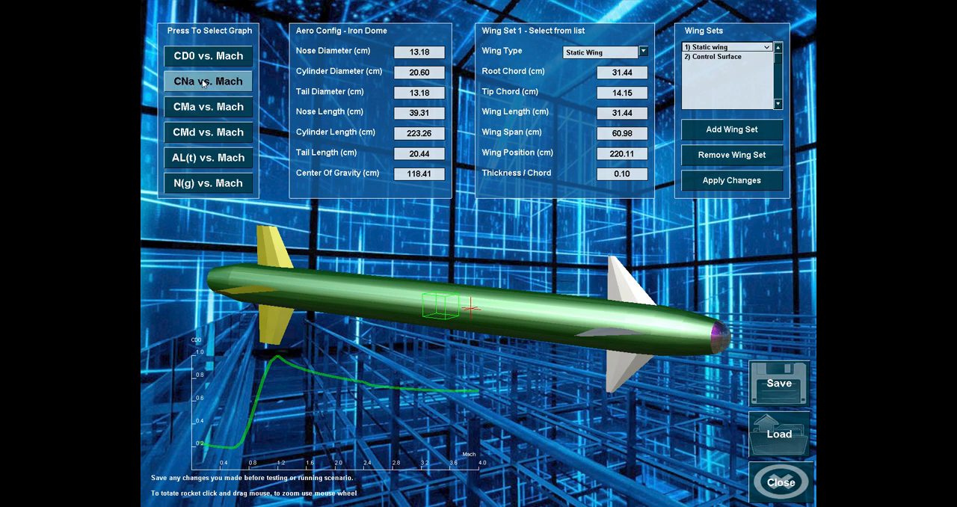
pyautogui.click(208, 80)
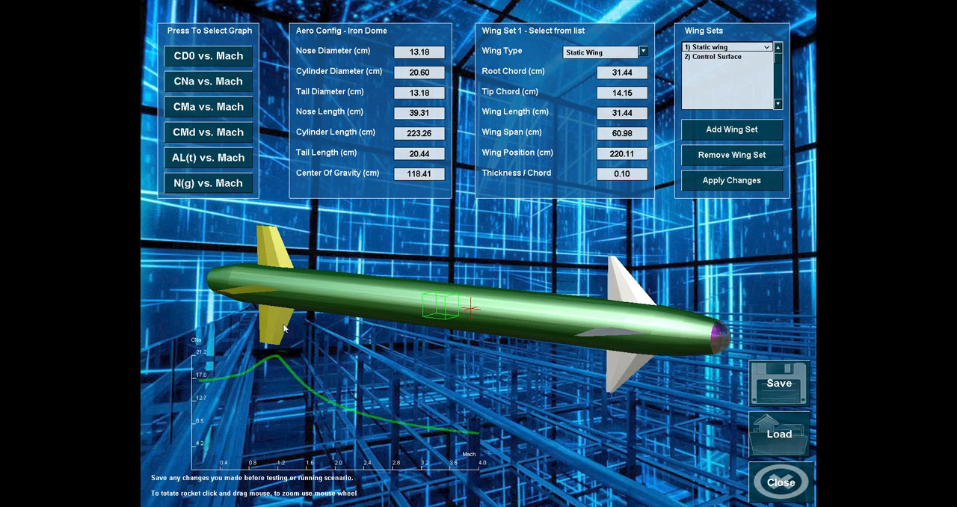
pyautogui.moveTo(294, 411)
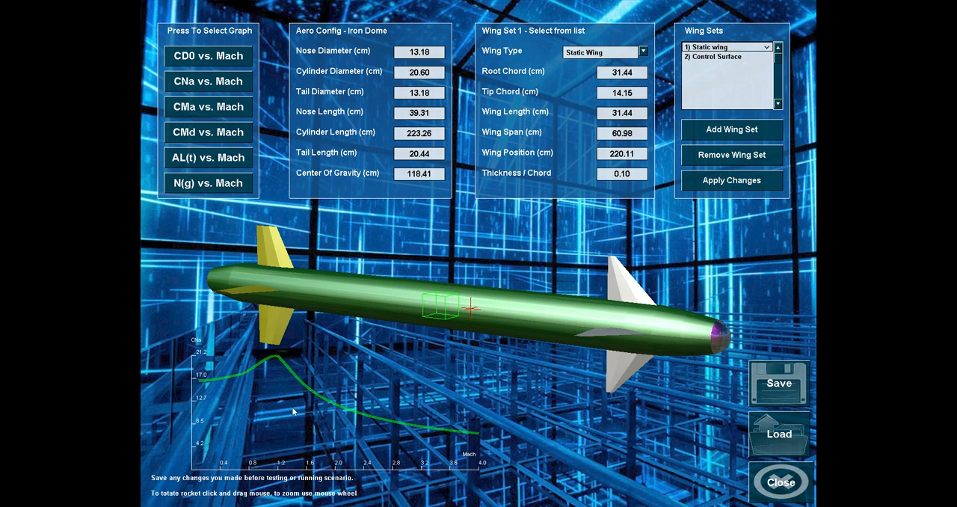
pyautogui.moveTo(304, 323)
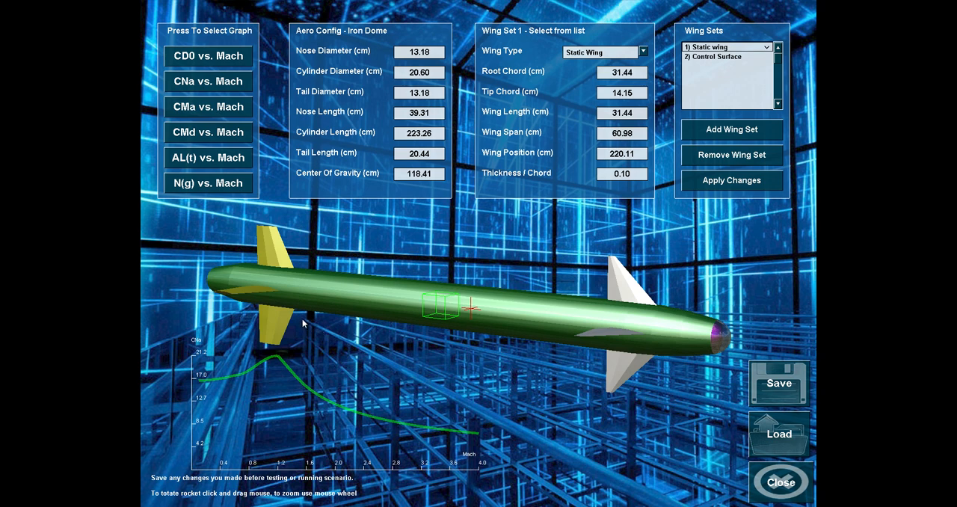
pyautogui.moveTo(254, 247)
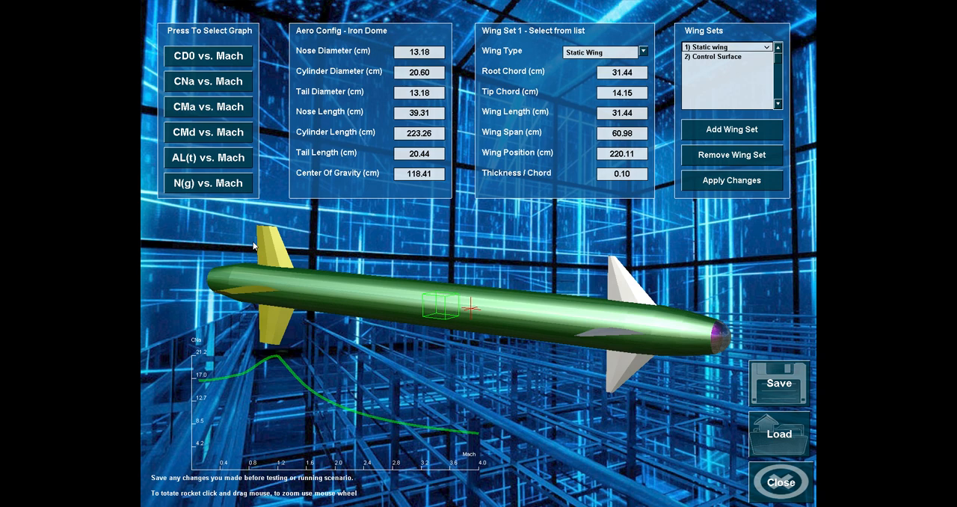
pyautogui.moveTo(278, 292)
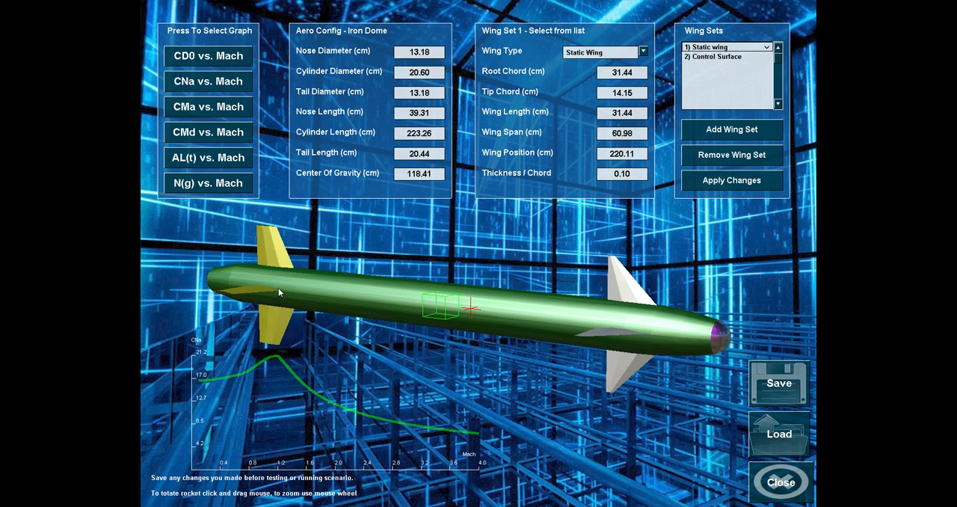
pyautogui.moveTo(584, 145)
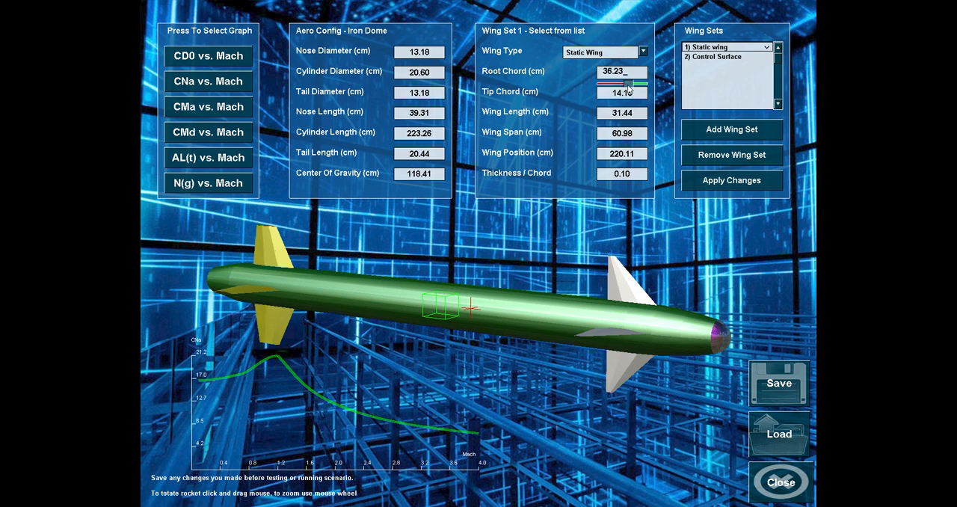
pyautogui.moveTo(634, 81); pyautogui.dragTo(621, 80)
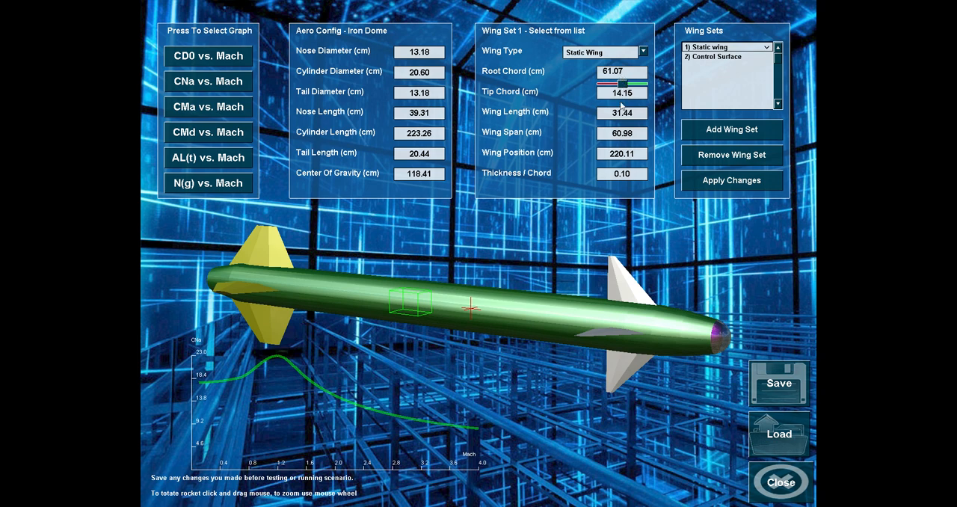
pyautogui.moveTo(617, 133)
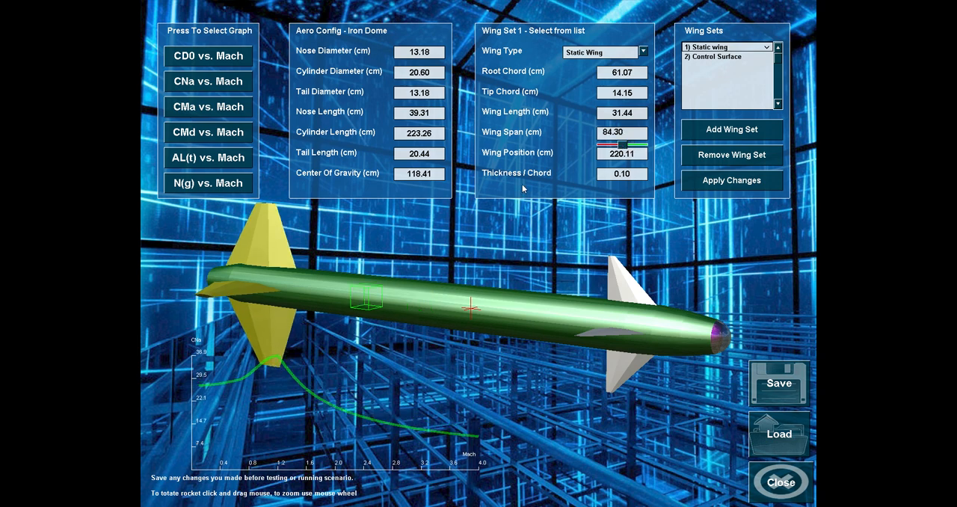
pyautogui.moveTo(213, 350)
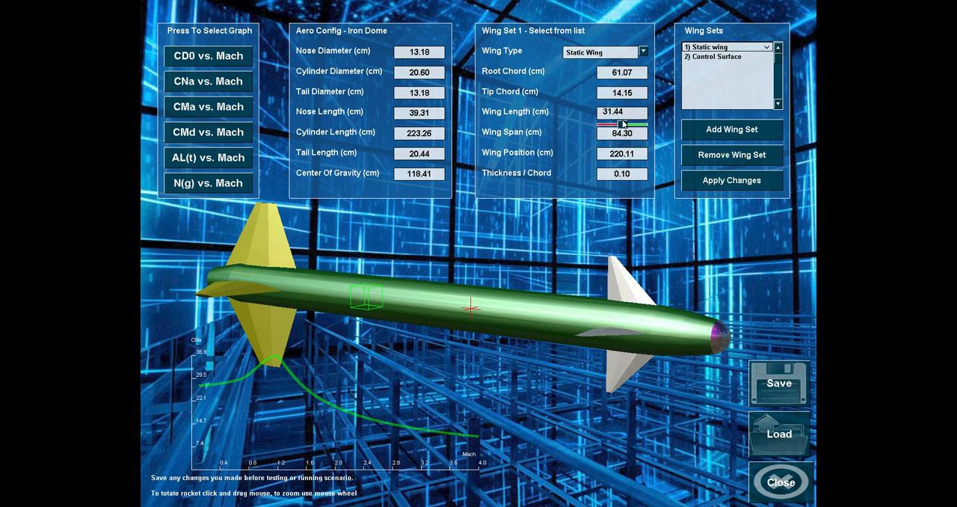
pyautogui.moveTo(619, 125); pyautogui.dragTo(636, 126)
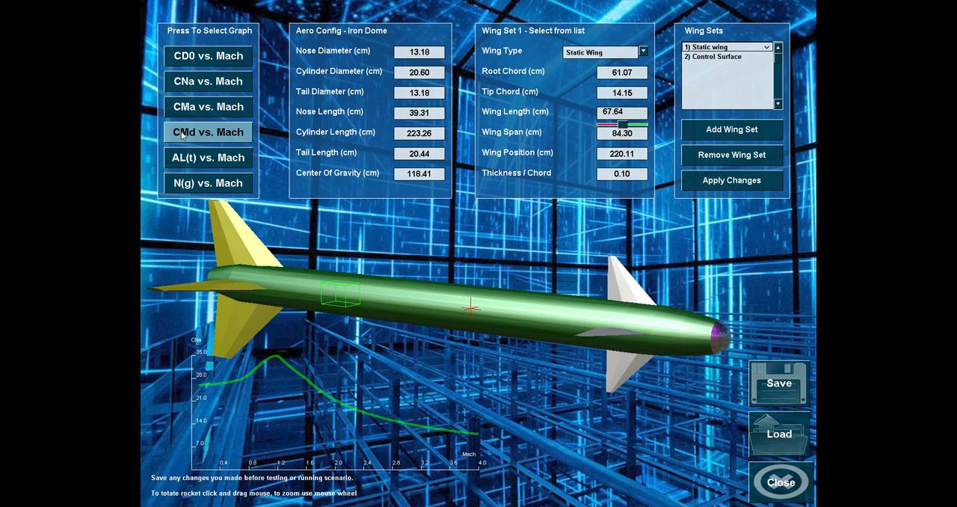
pyautogui.moveTo(193, 133)
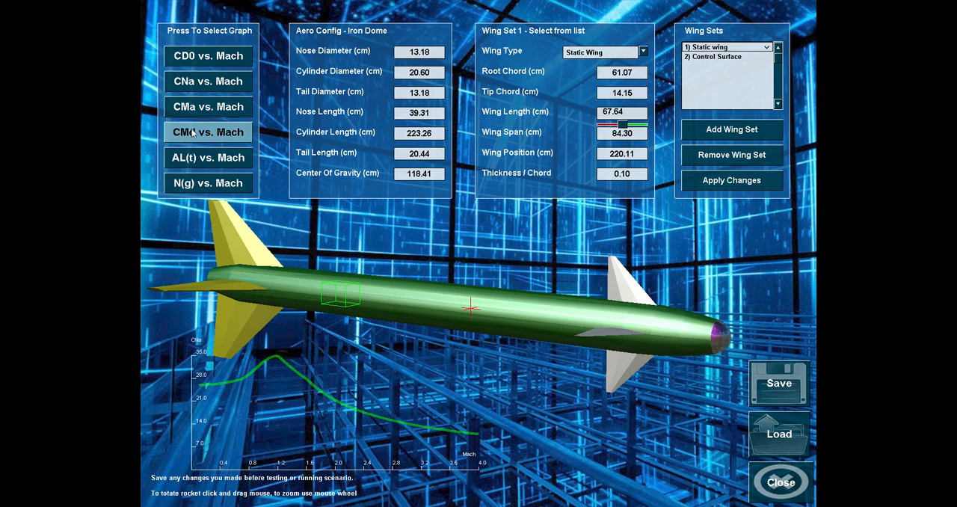
# Step: Reduce Wing Set 1's wing position from 220.11 to about 193.31 along the body
pyautogui.click(207, 131)
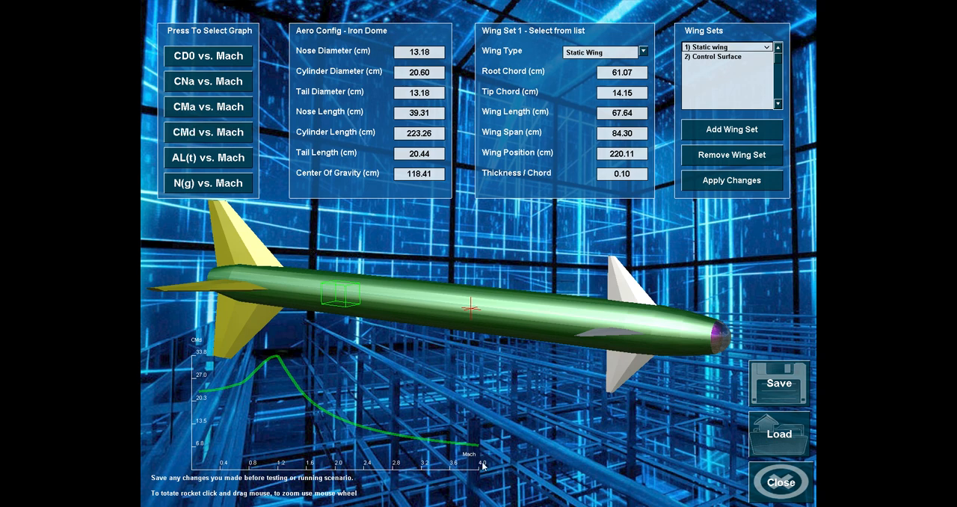
pyautogui.moveTo(335, 432)
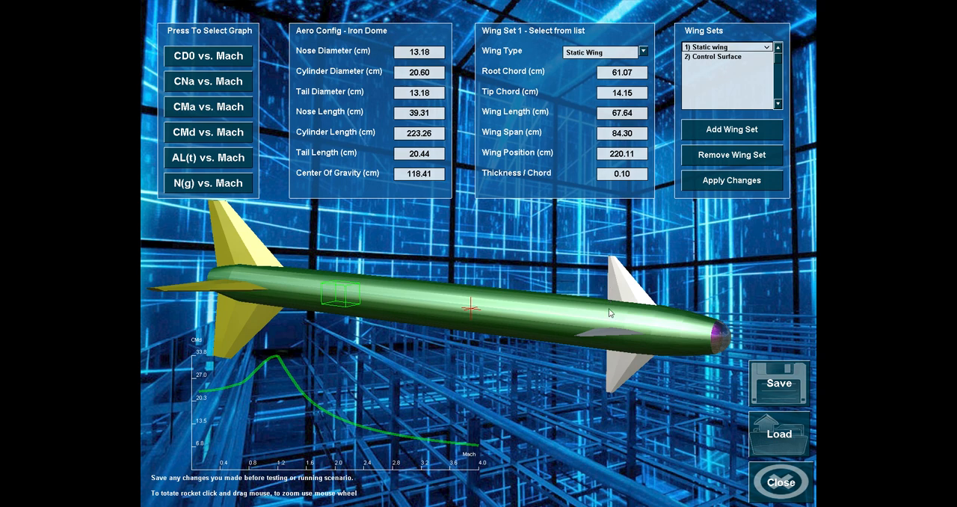
pyautogui.moveTo(622, 347)
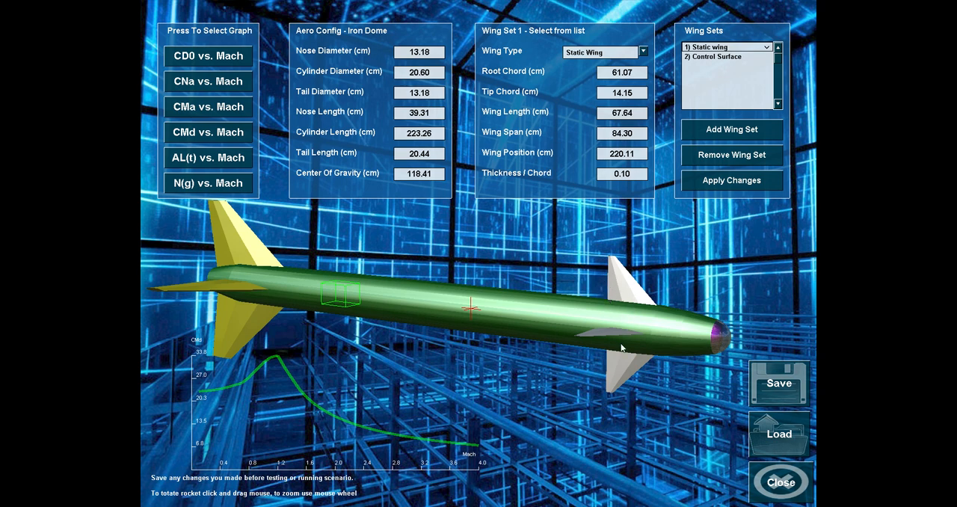
pyautogui.moveTo(601, 341)
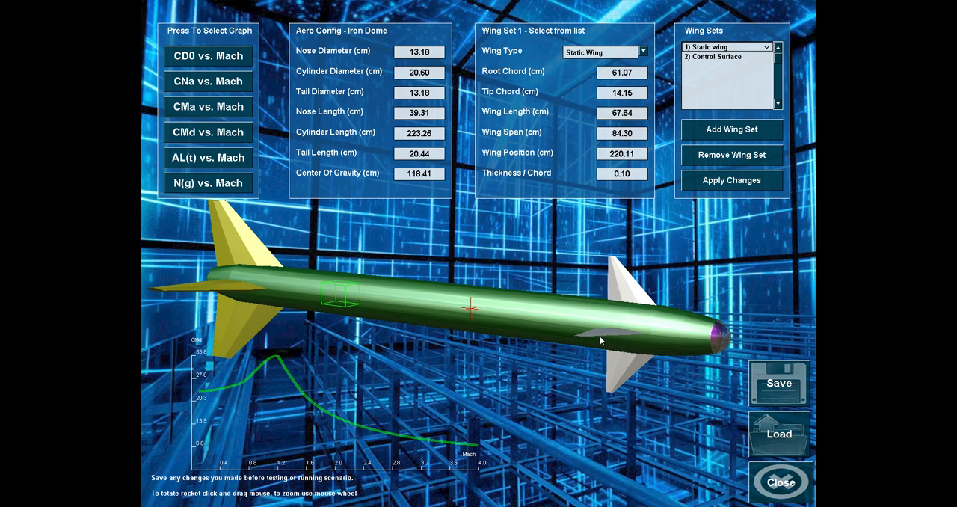
pyautogui.moveTo(612, 335)
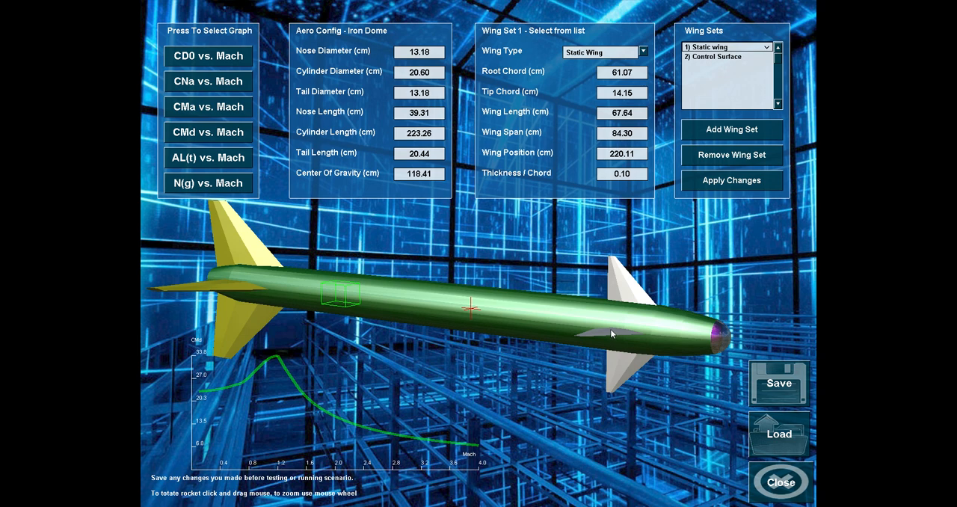
pyautogui.moveTo(562, 391)
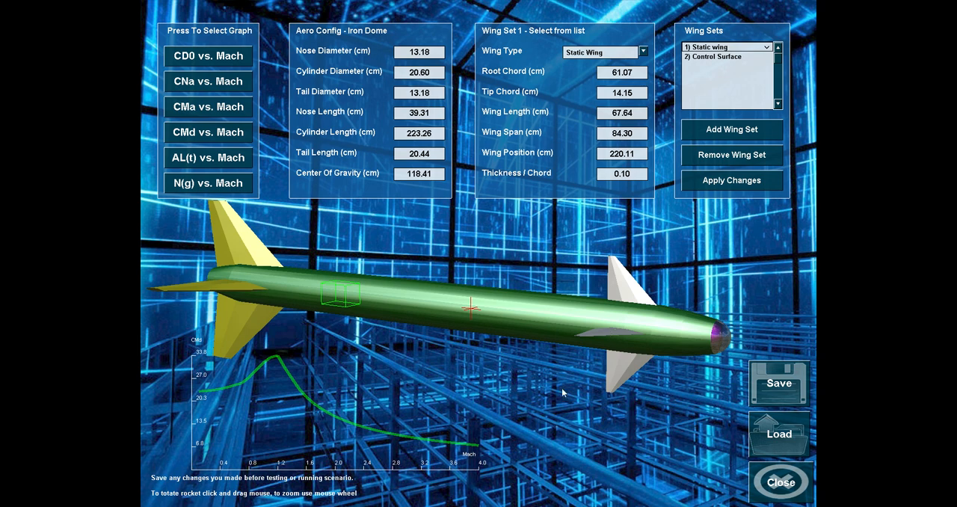
pyautogui.moveTo(640, 302)
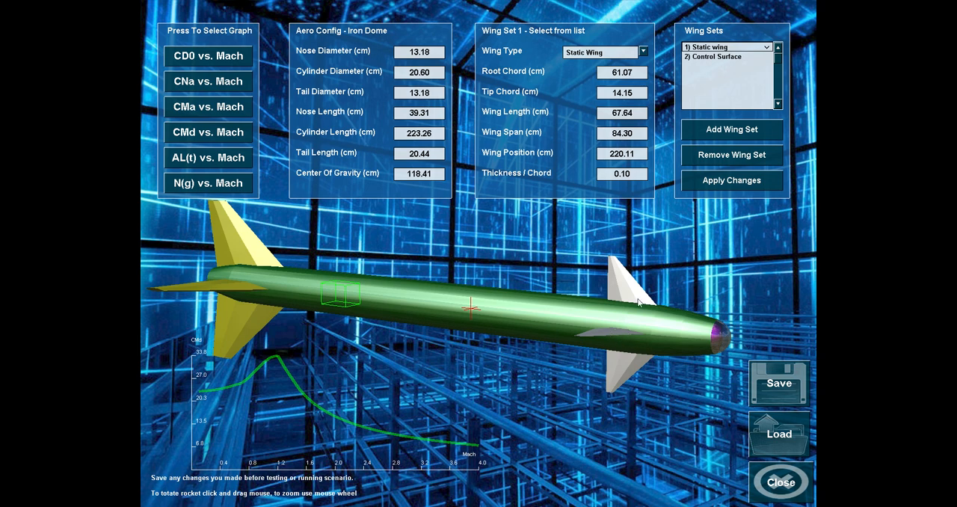
pyautogui.moveTo(488, 320)
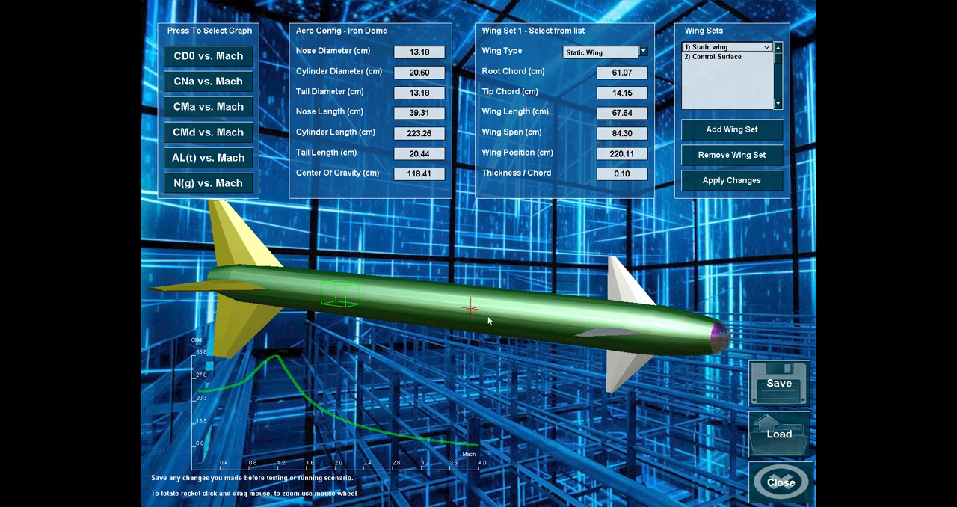
pyautogui.moveTo(286, 306)
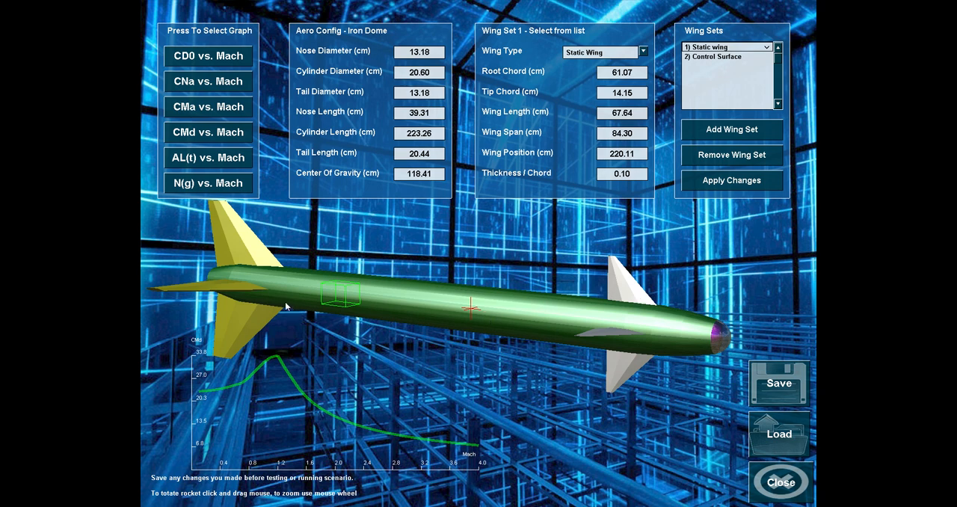
pyautogui.moveTo(261, 269)
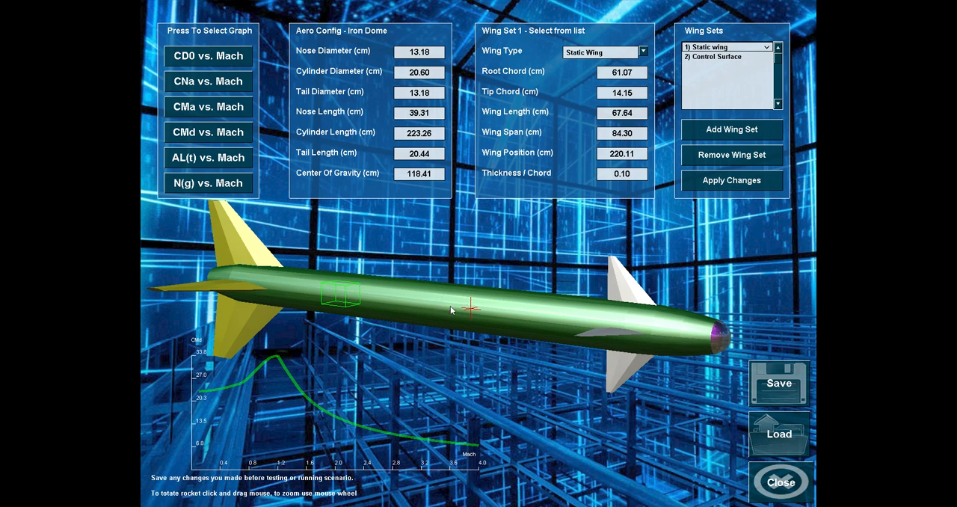
pyautogui.moveTo(323, 198)
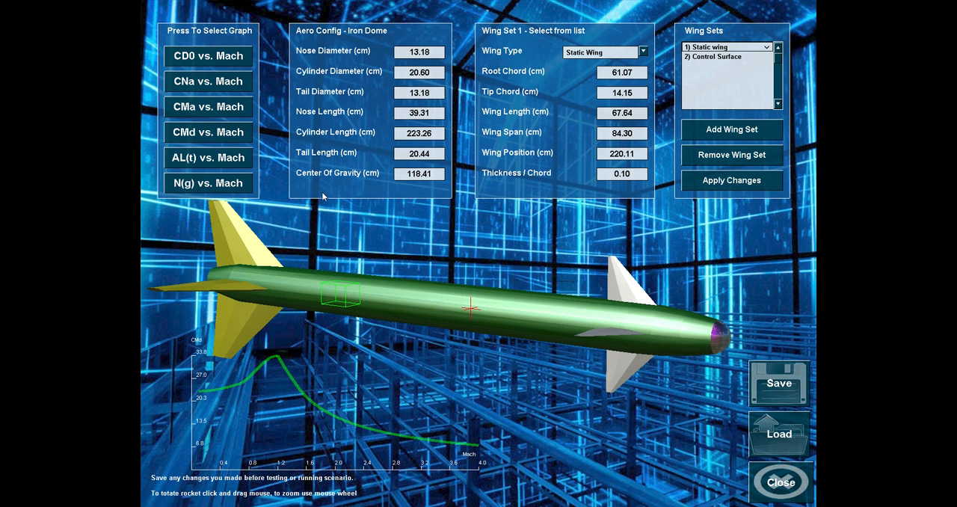
pyautogui.moveTo(521, 105)
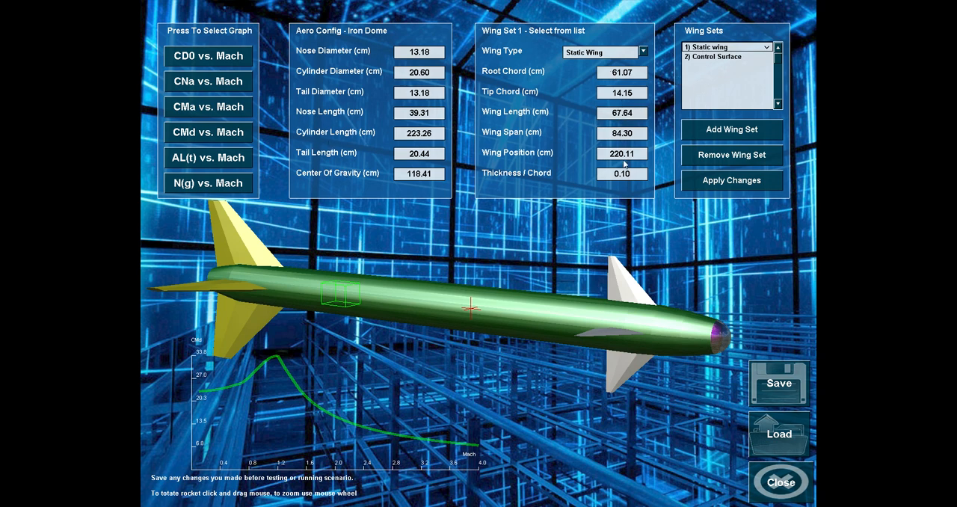
pyautogui.moveTo(606, 162); pyautogui.dragTo(625, 161)
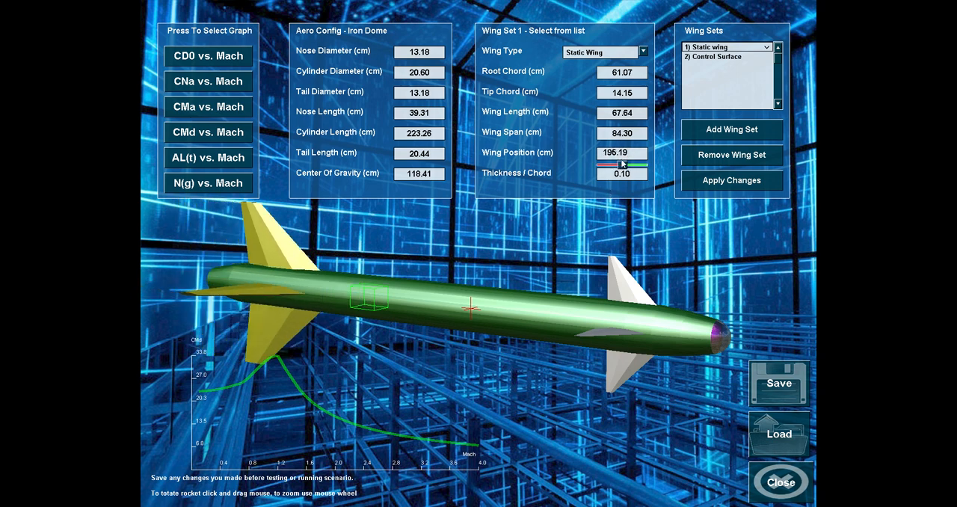
pyautogui.moveTo(620, 161); pyautogui.dragTo(622, 162)
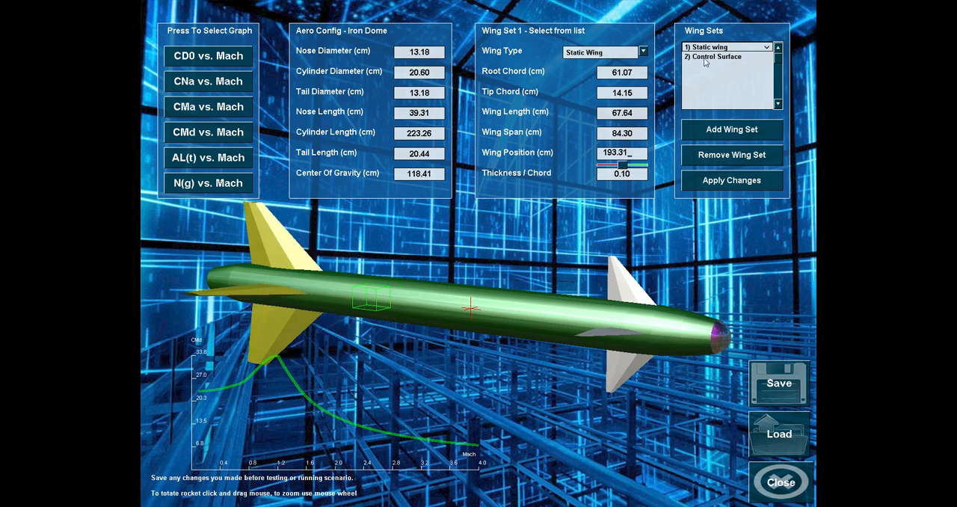
# Step: Select the Control Surface wing set and settle its position at 11.74 after trying 43.8, 68.3 and 37.8
pyautogui.click(718, 57)
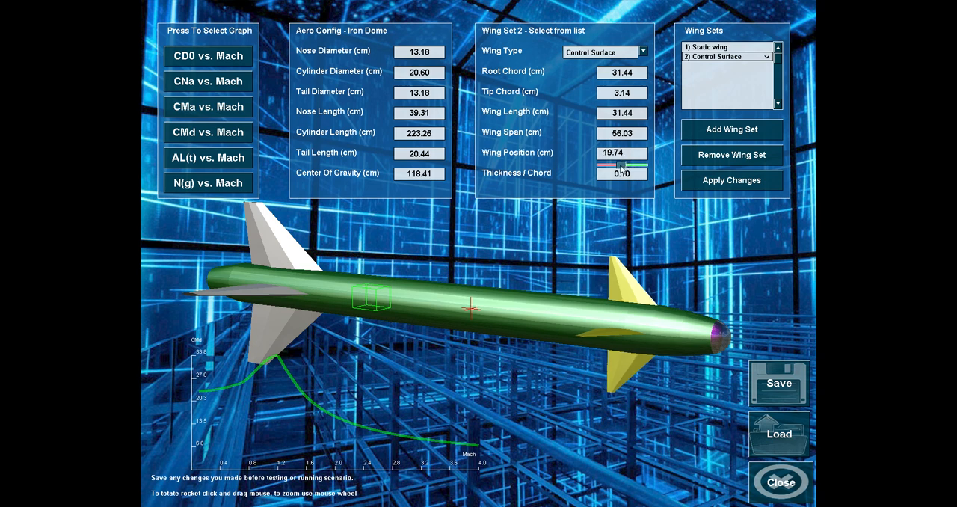
pyautogui.moveTo(601, 163); pyautogui.dragTo(625, 163)
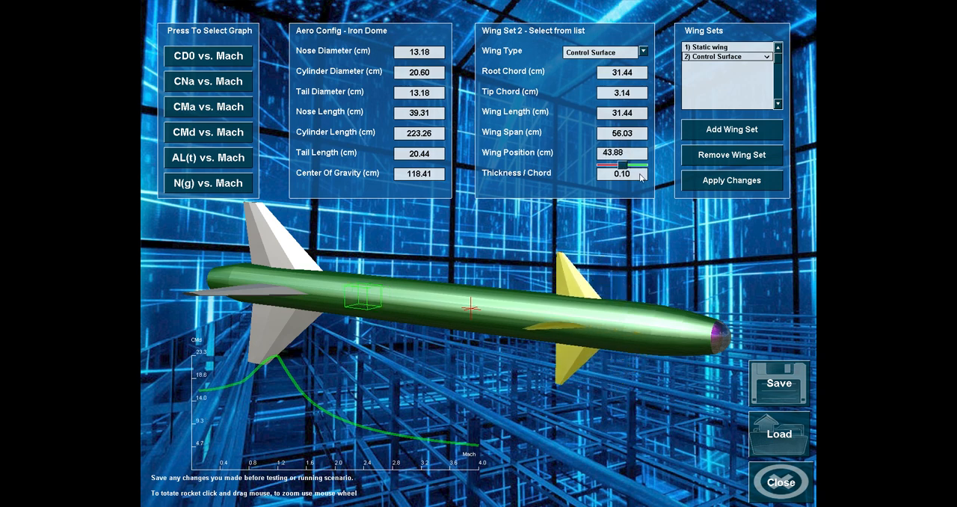
pyautogui.moveTo(622, 163); pyautogui.dragTo(633, 168)
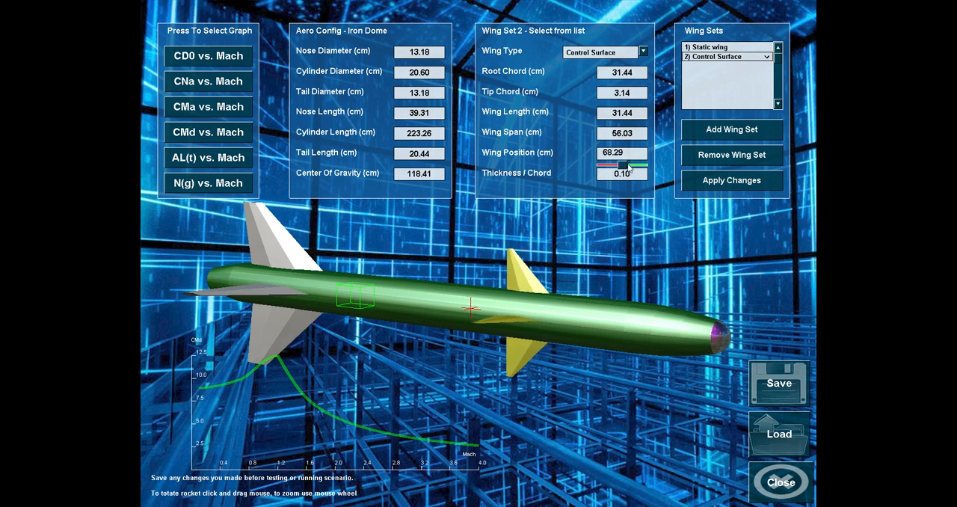
pyautogui.moveTo(631, 163); pyautogui.dragTo(611, 163)
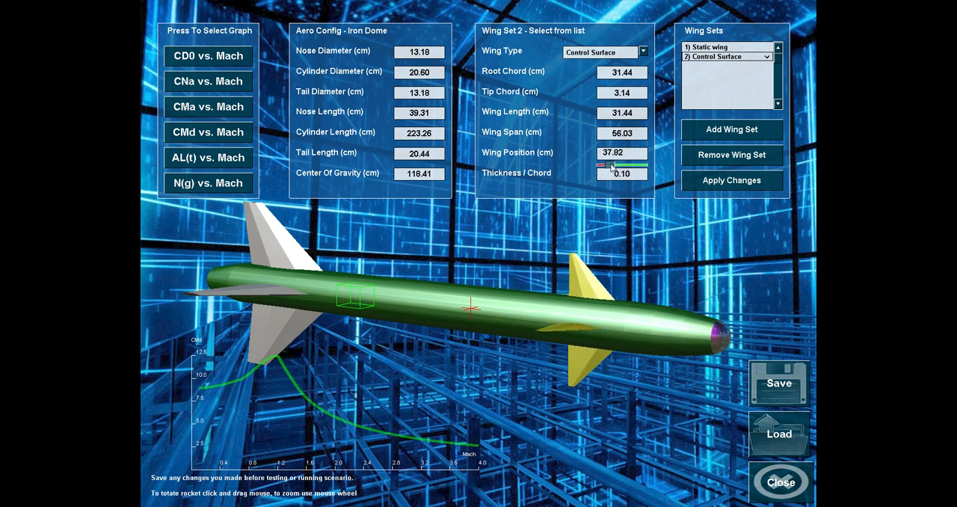
pyautogui.moveTo(610, 165); pyautogui.dragTo(600, 164)
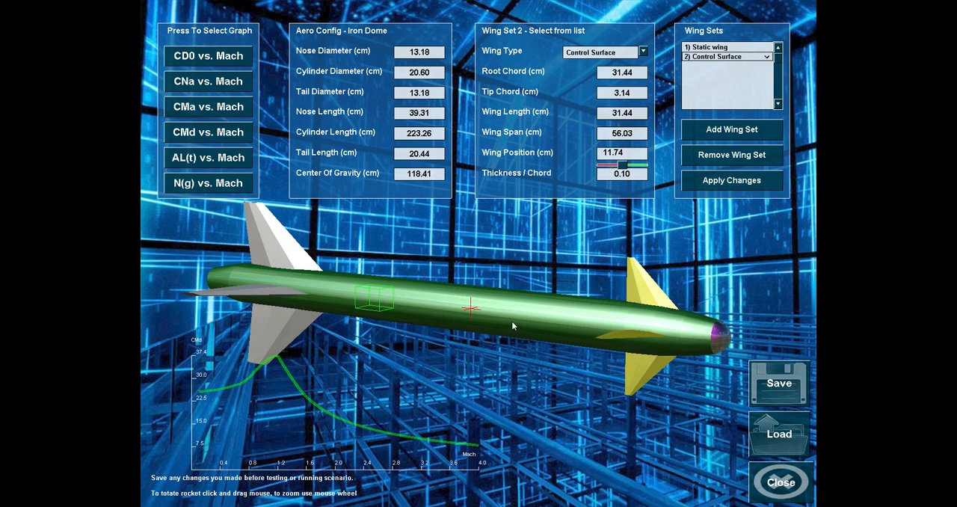
pyautogui.moveTo(498, 314)
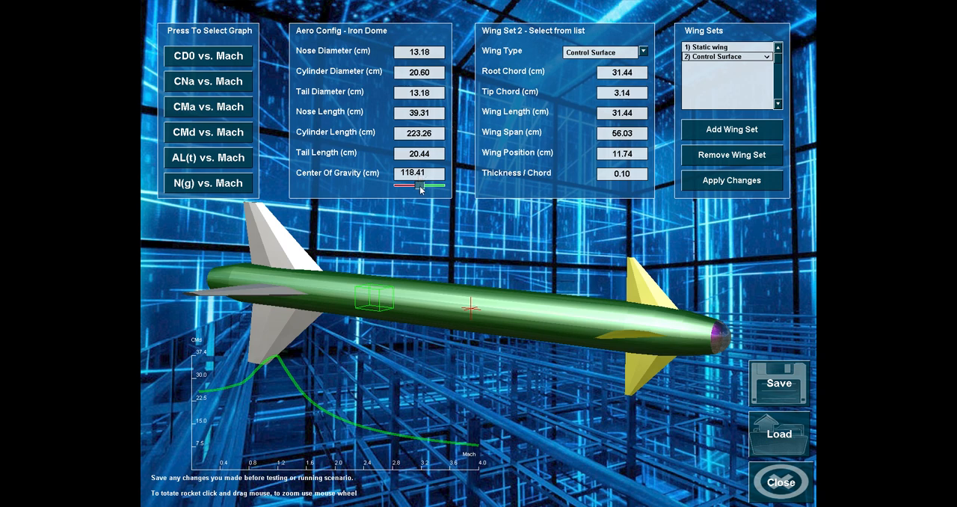
# Step: Set the Center Of Gravity to 123.56, overshooting briefly to 131.94
pyautogui.moveTo(420, 184); pyautogui.dragTo(431, 184)
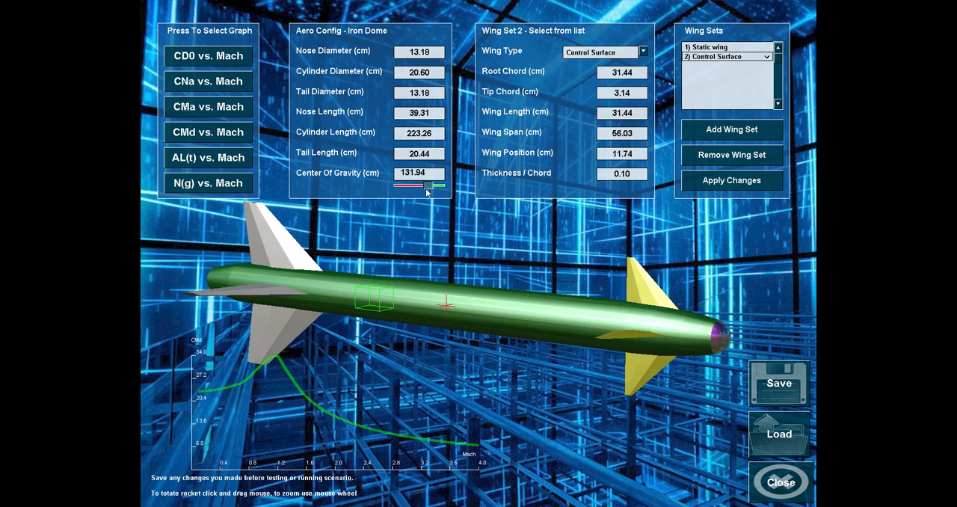
pyautogui.moveTo(433, 184); pyautogui.dragTo(412, 184)
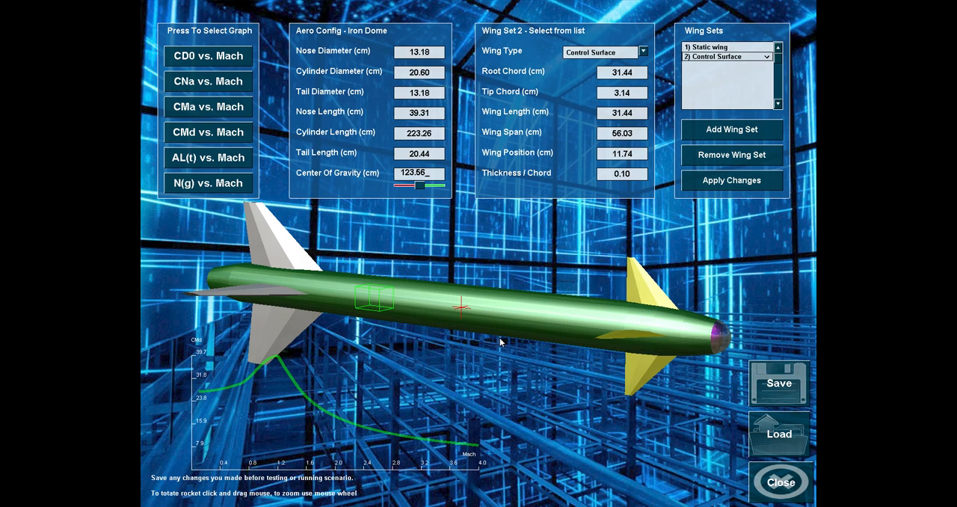
pyautogui.moveTo(380, 318)
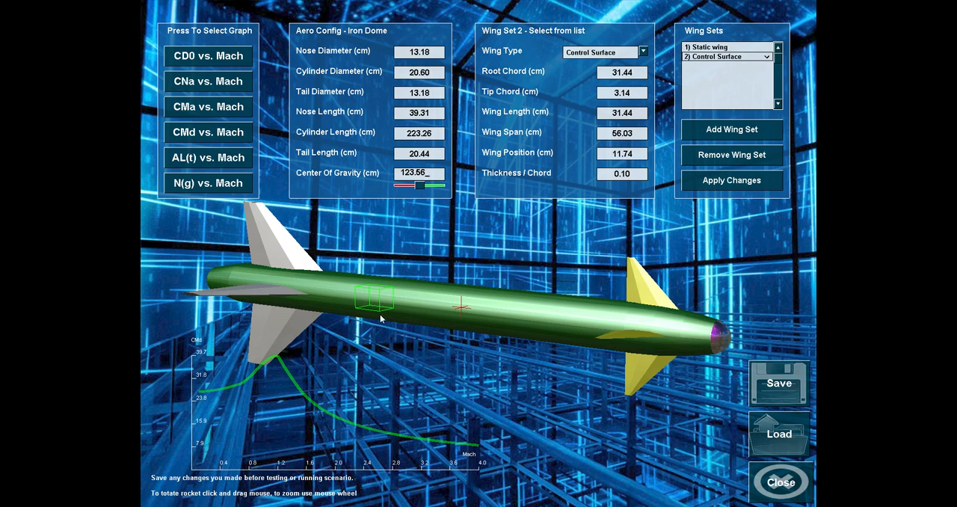